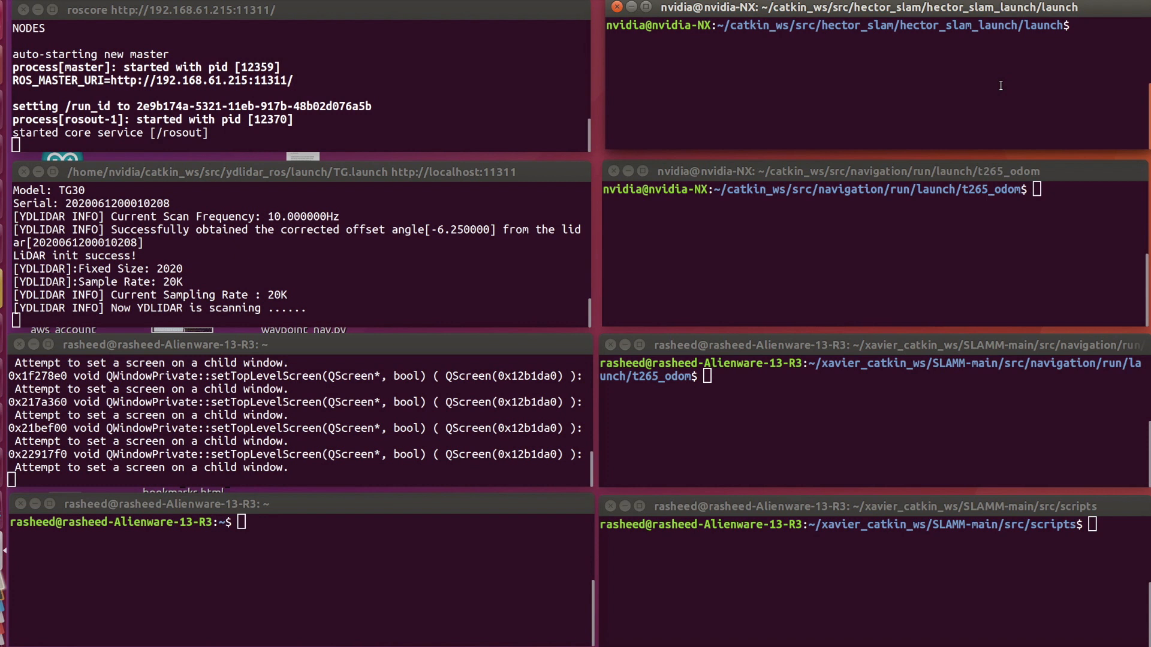
- Launch the Hector SLAM mapping with a roslaunch hector_slam_launch command
type("roslaunch hector")
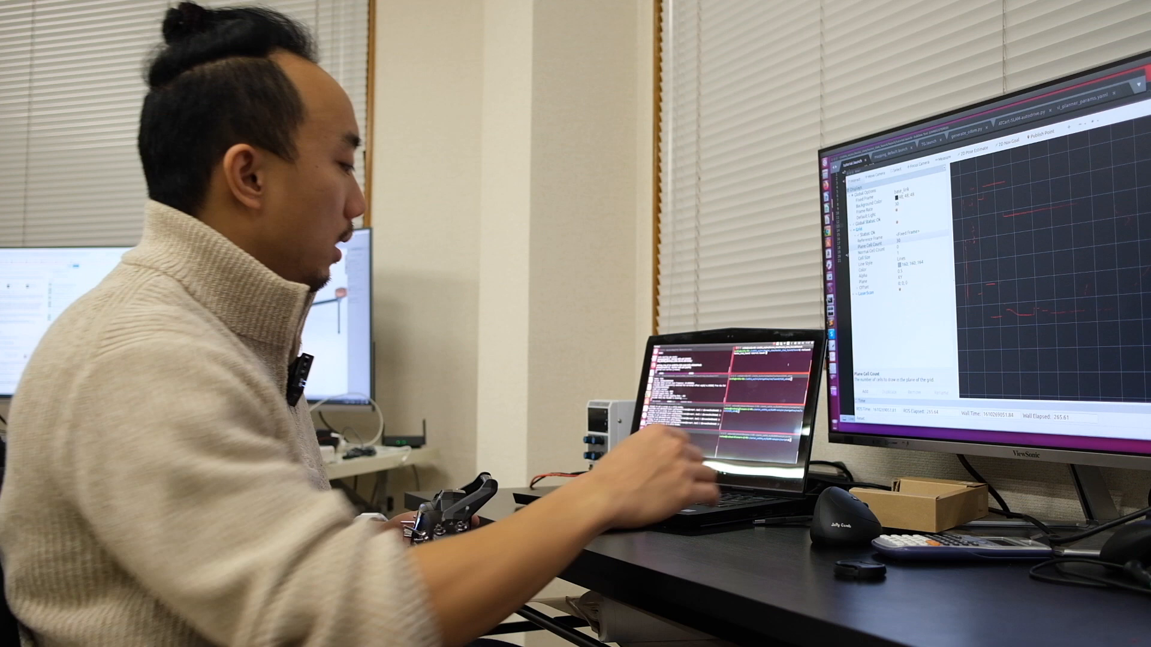
- Add a Map display from the By display type list so the occupancy grid appears
left_click(125, 565)
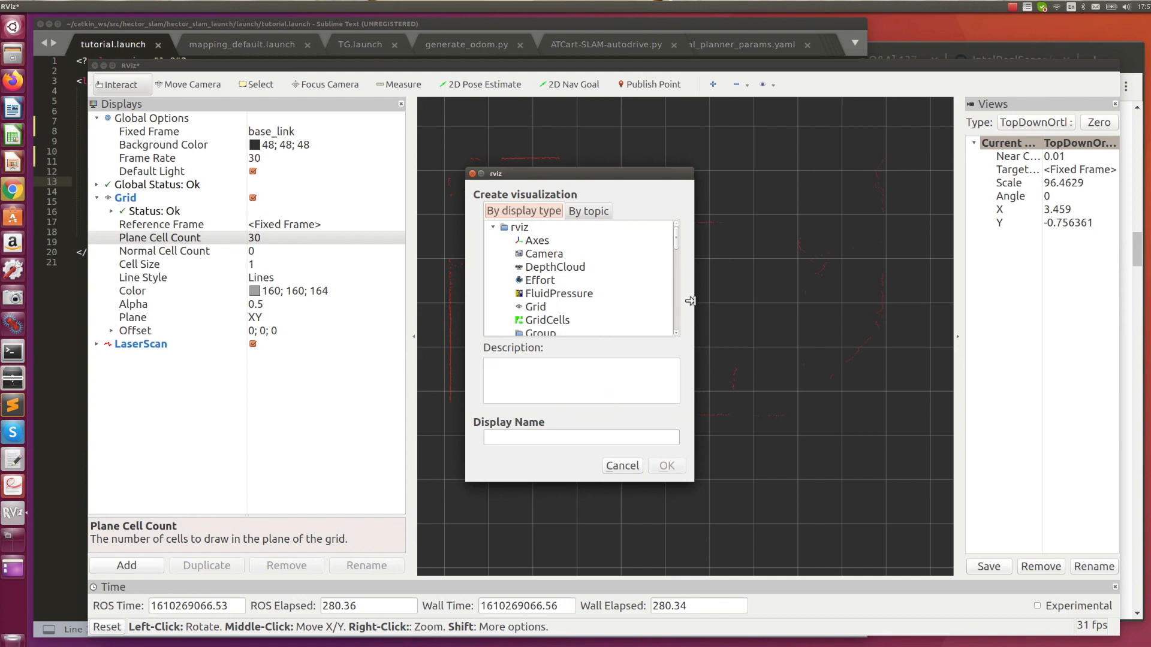
left_click(534, 320)
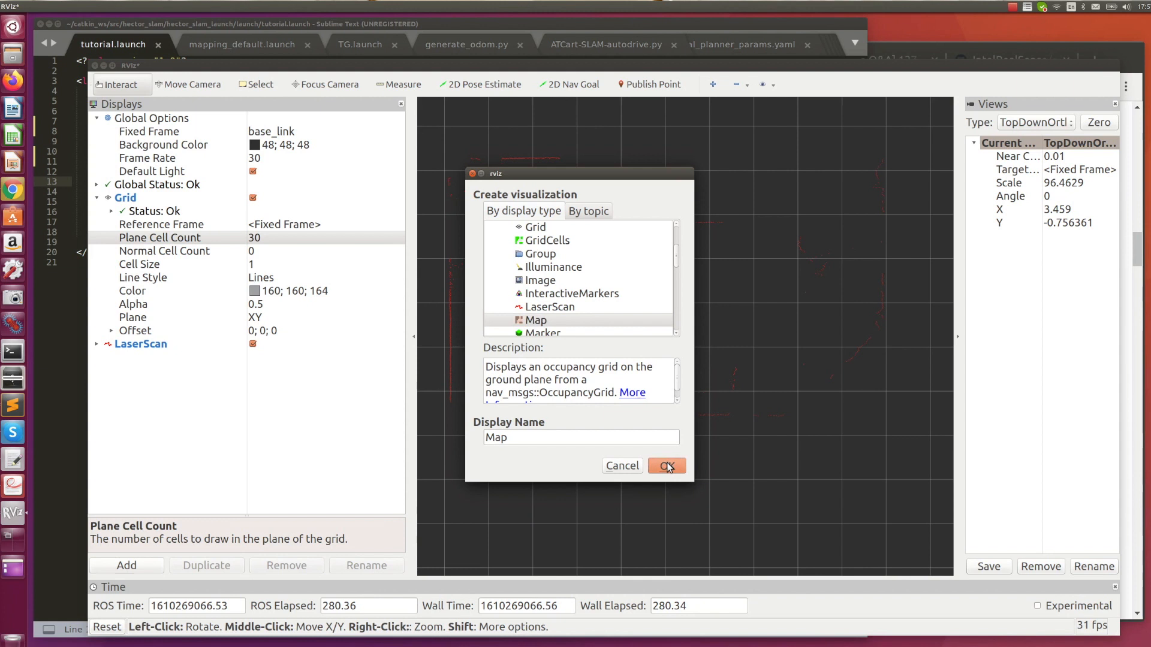
left_click(664, 465)
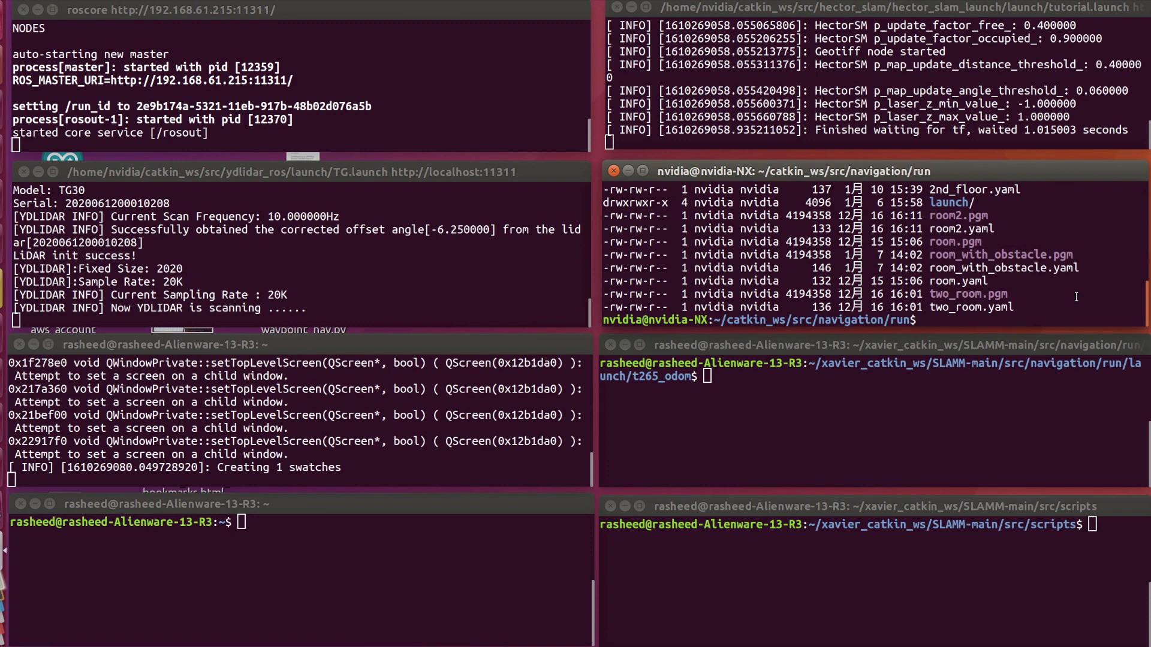
- Run map_server map_saver to save the current map as 2nd_floor
type("rosrun")
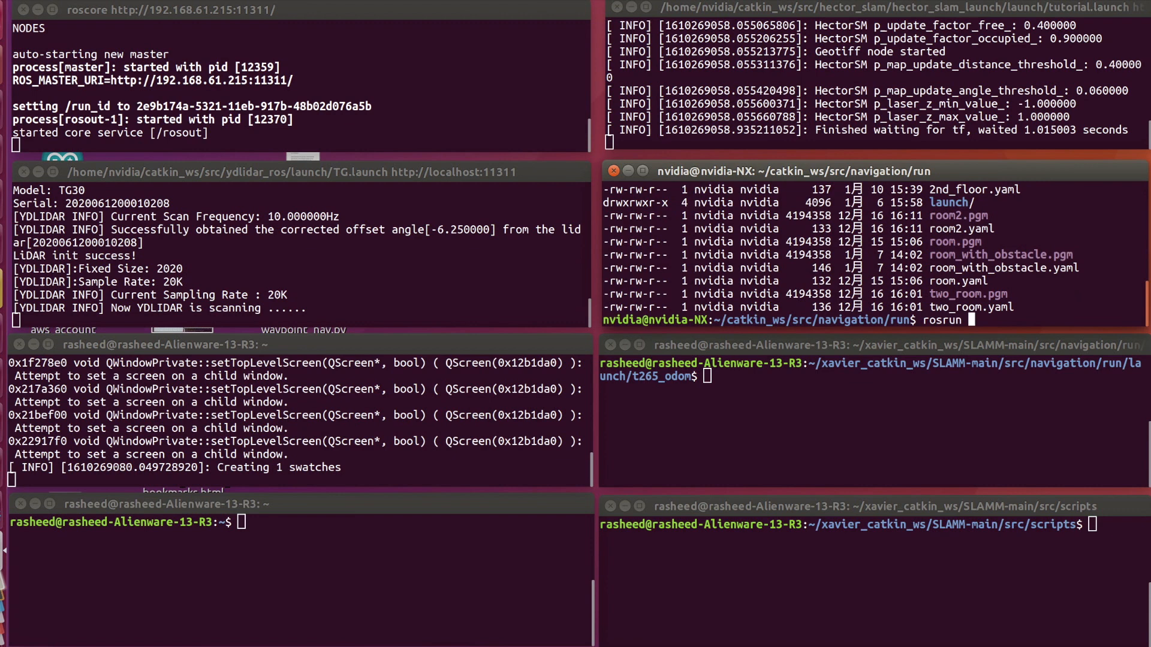
type("map_server map_saver -f 2nd")
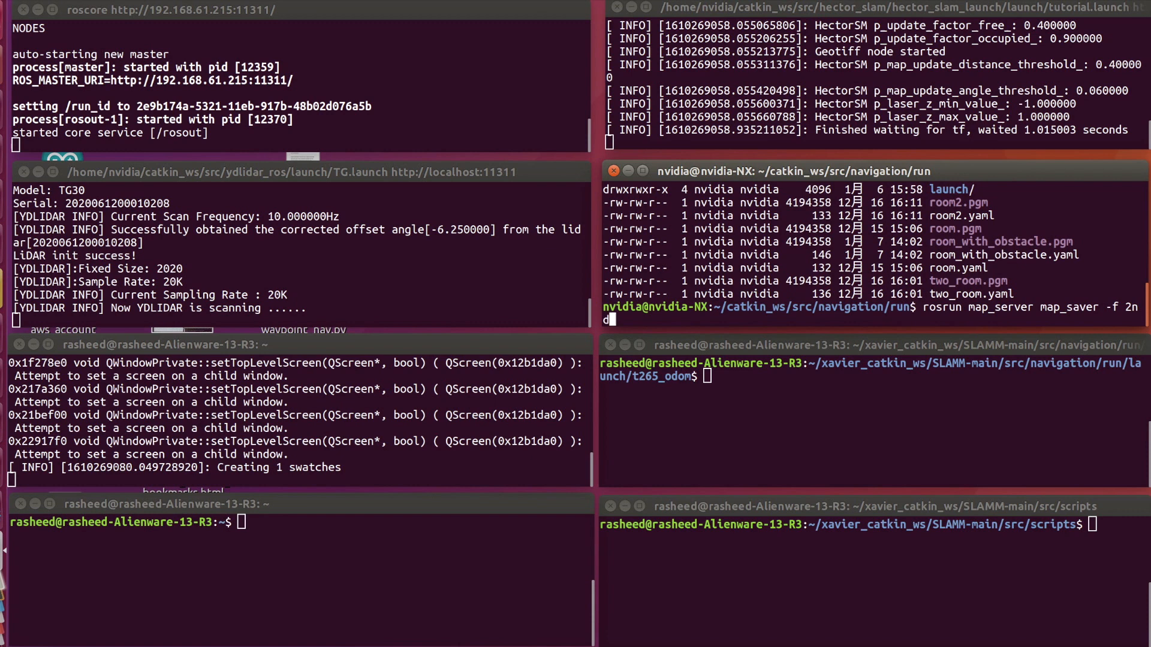
type("floor")
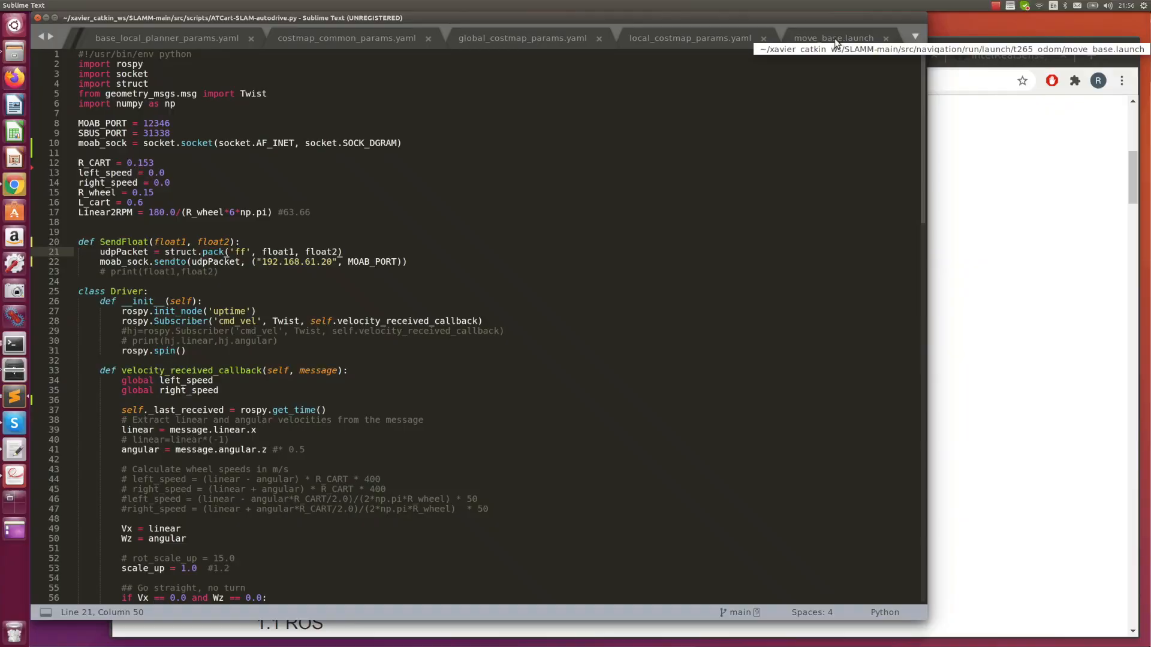
- Show move_base.launch, marking the 2nd_floor.yaml map name and the generate_odom.py script name
left_click(832, 37)
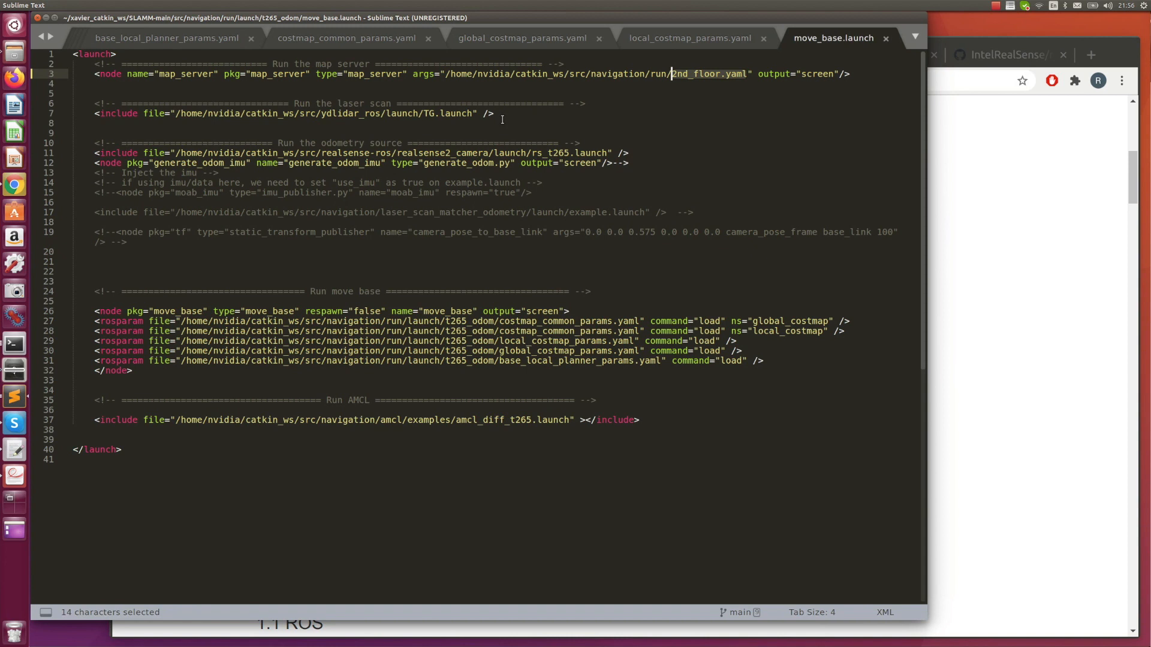
left_click(424, 113)
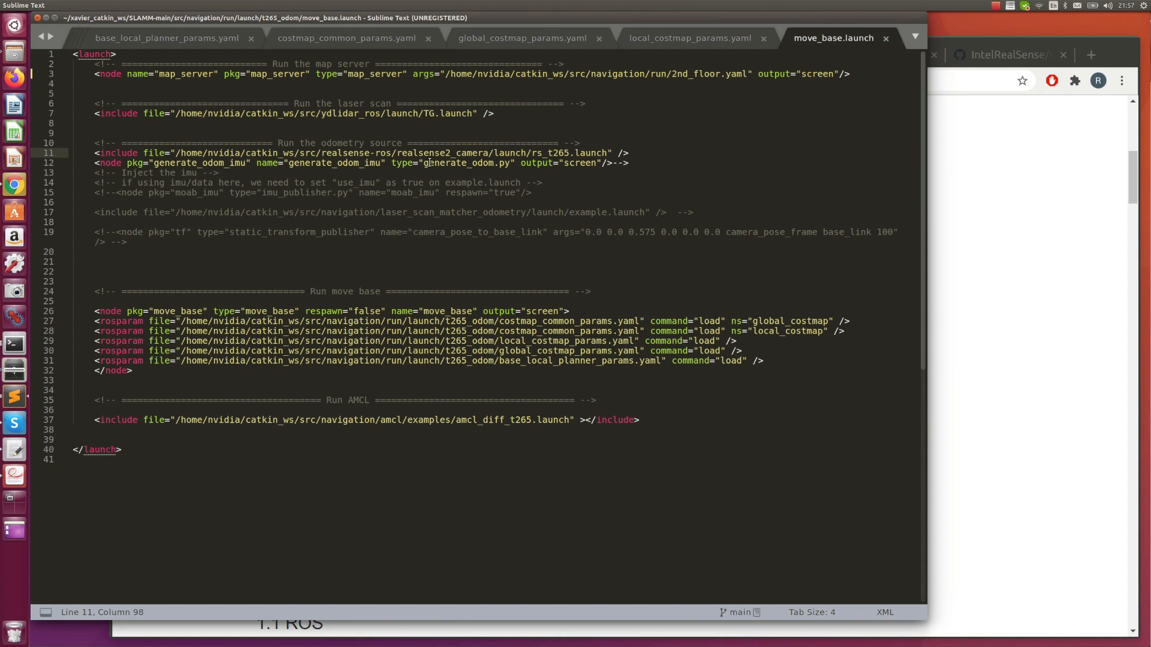
double_click(466, 163)
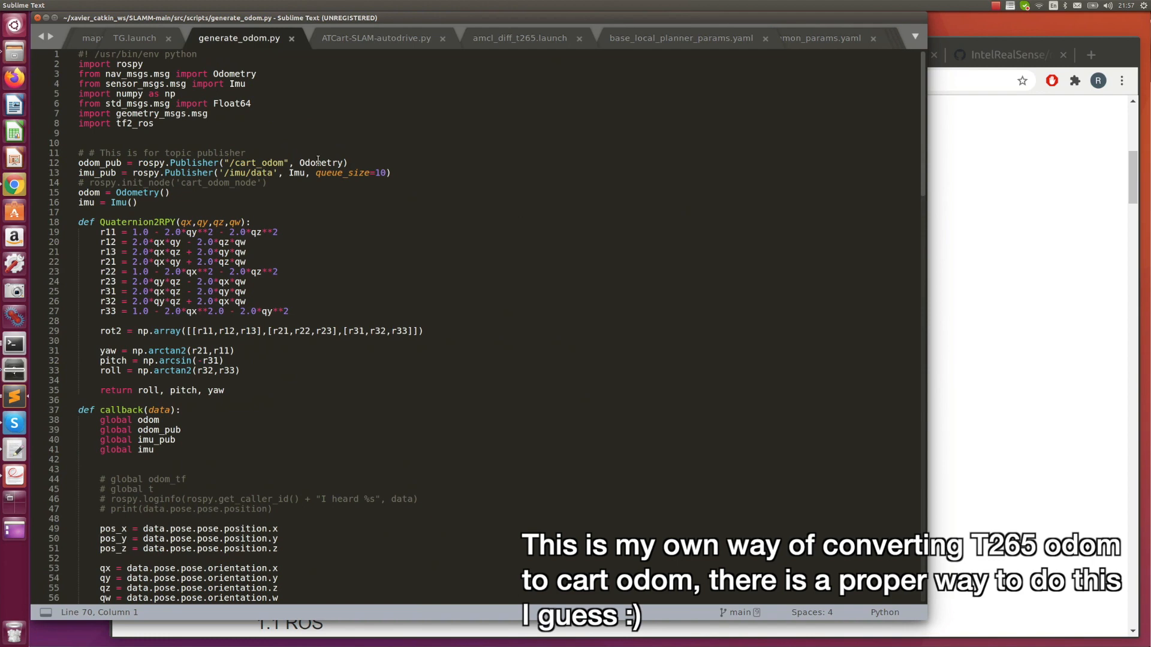
- Review the generate_odom.py odometry callback around the pos_z assignment line
scroll("down", 3)
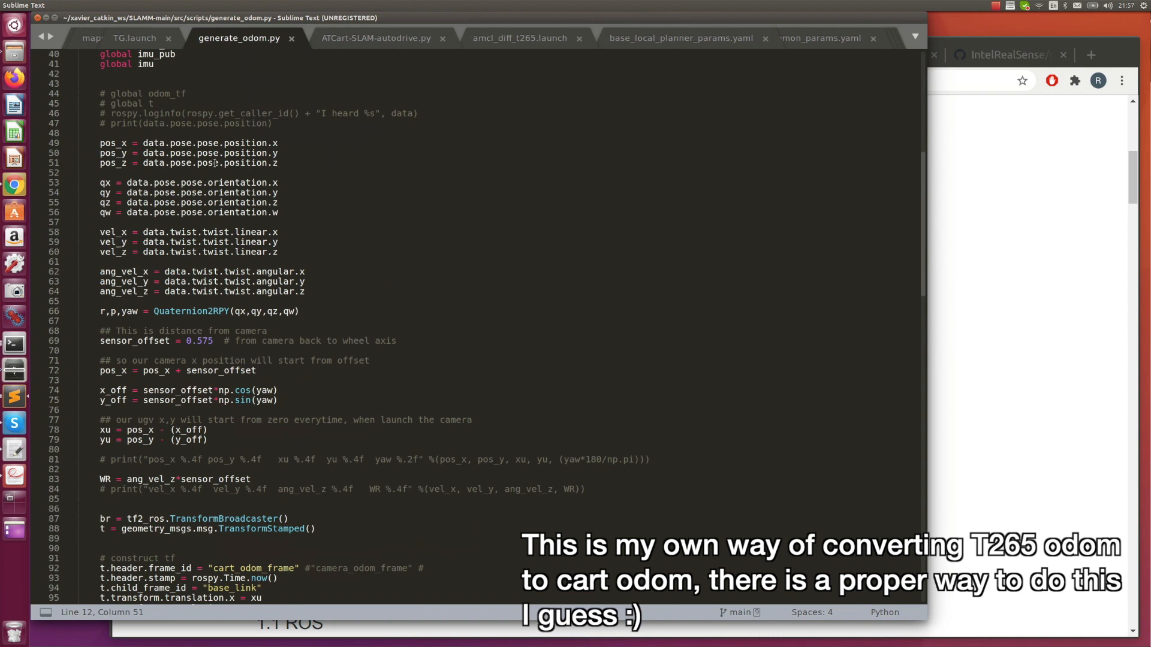
left_click(279, 162)
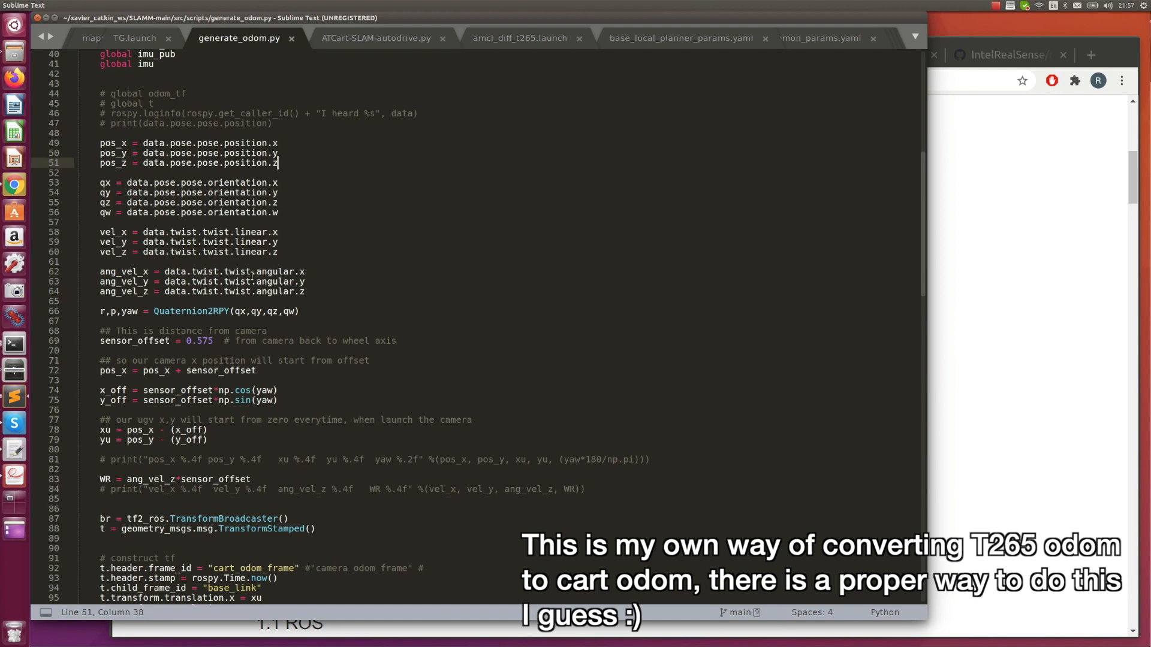
scroll("down", 3)
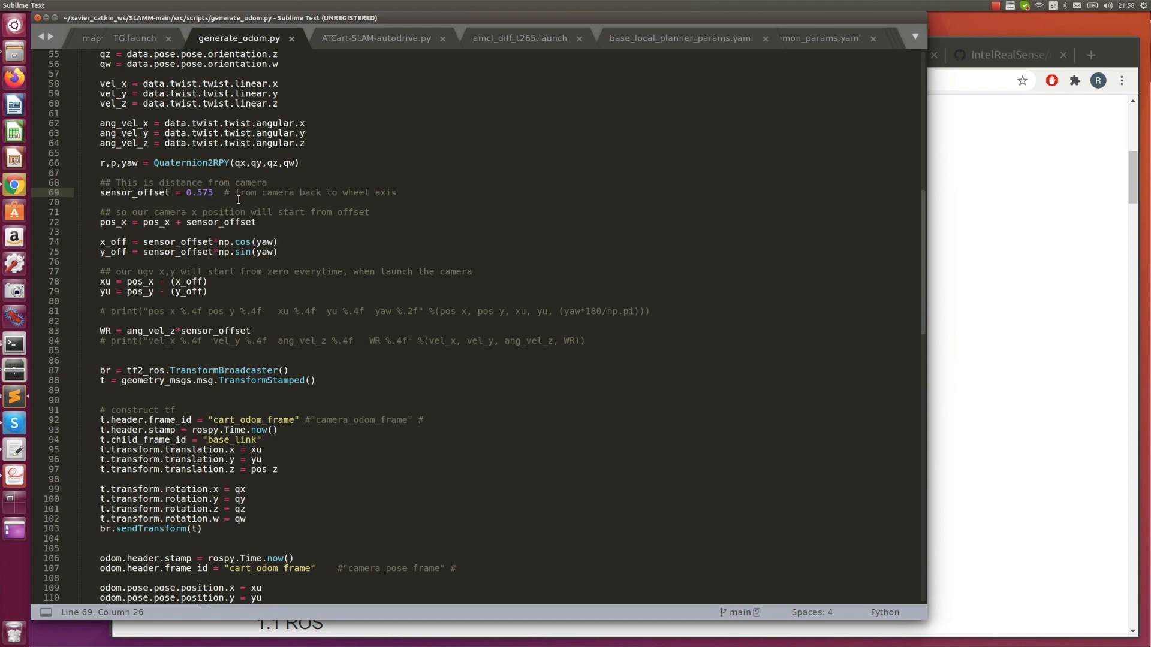
scroll("down", 3)
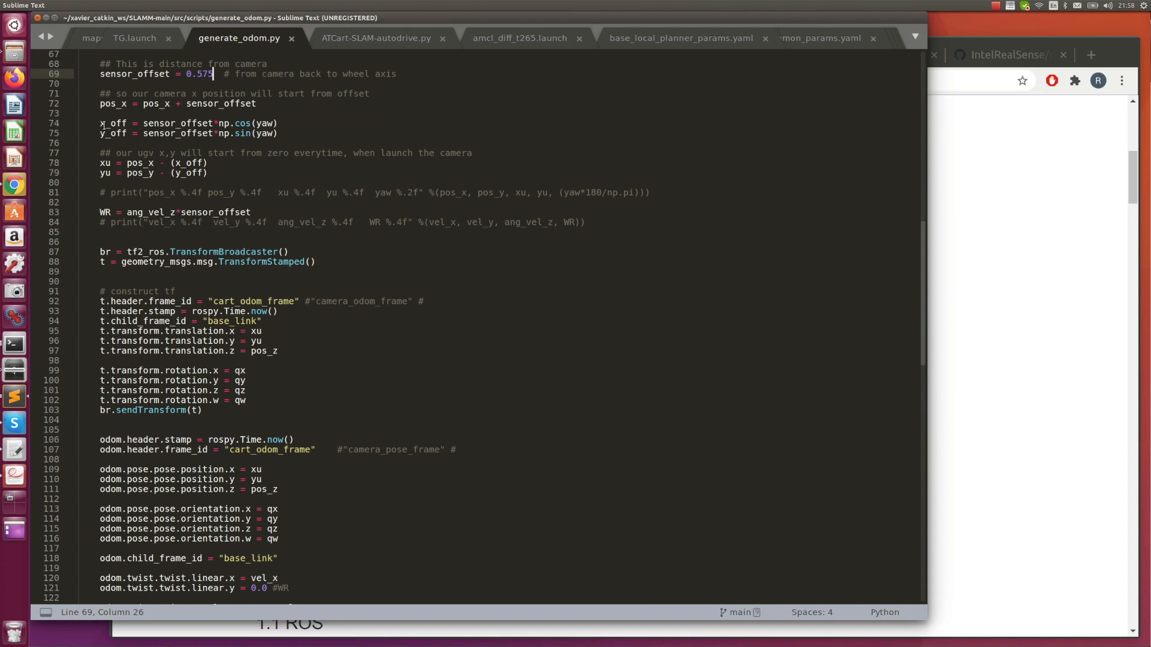
left_click(108, 173)
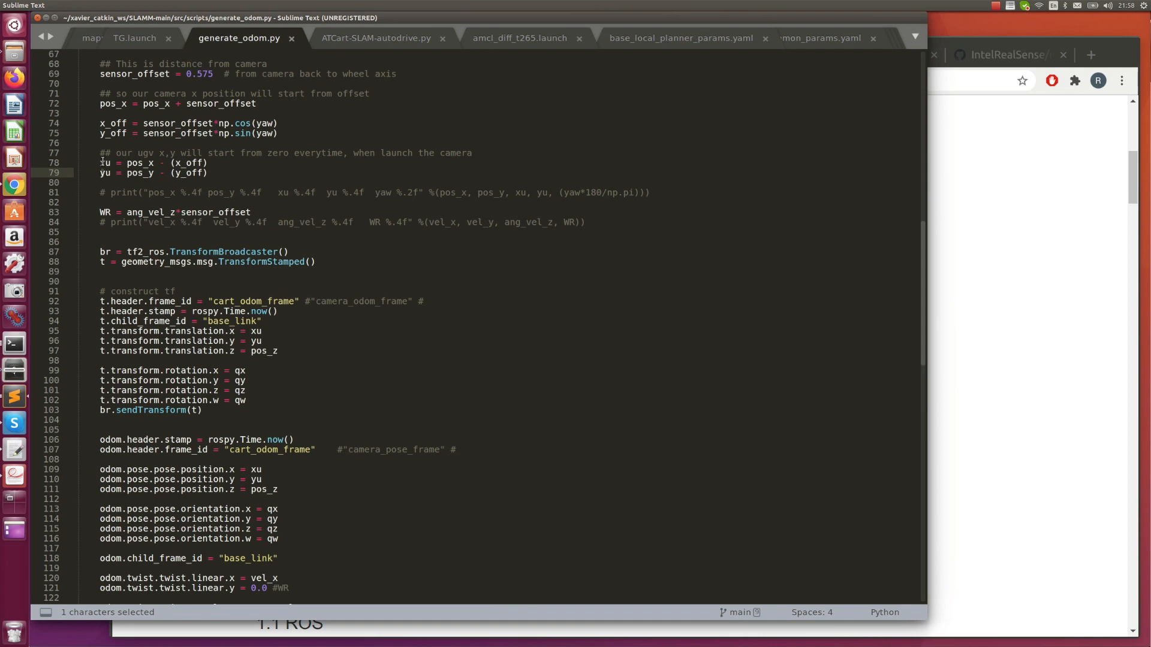
scroll("down", 3)
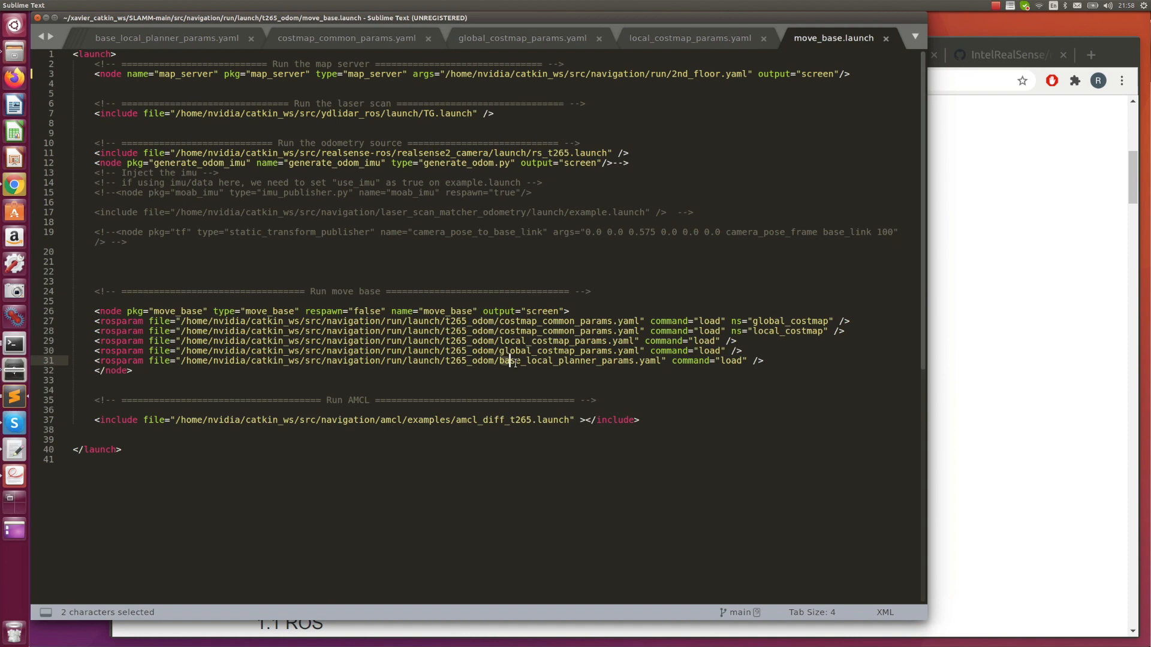
- Scroll through move_base.launch's rosparam lines loading costmap and planner files
scroll("down", 3)
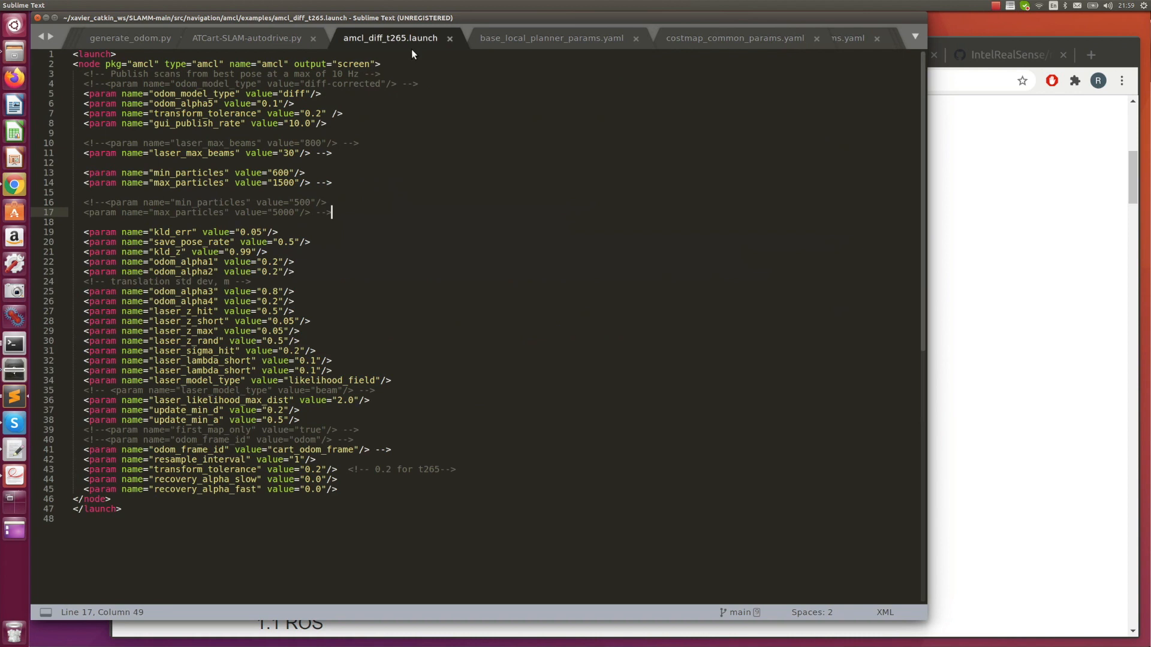
- Focus the commented odom_frame_id line above the active cart_odom_frame setting
left_click(352, 440)
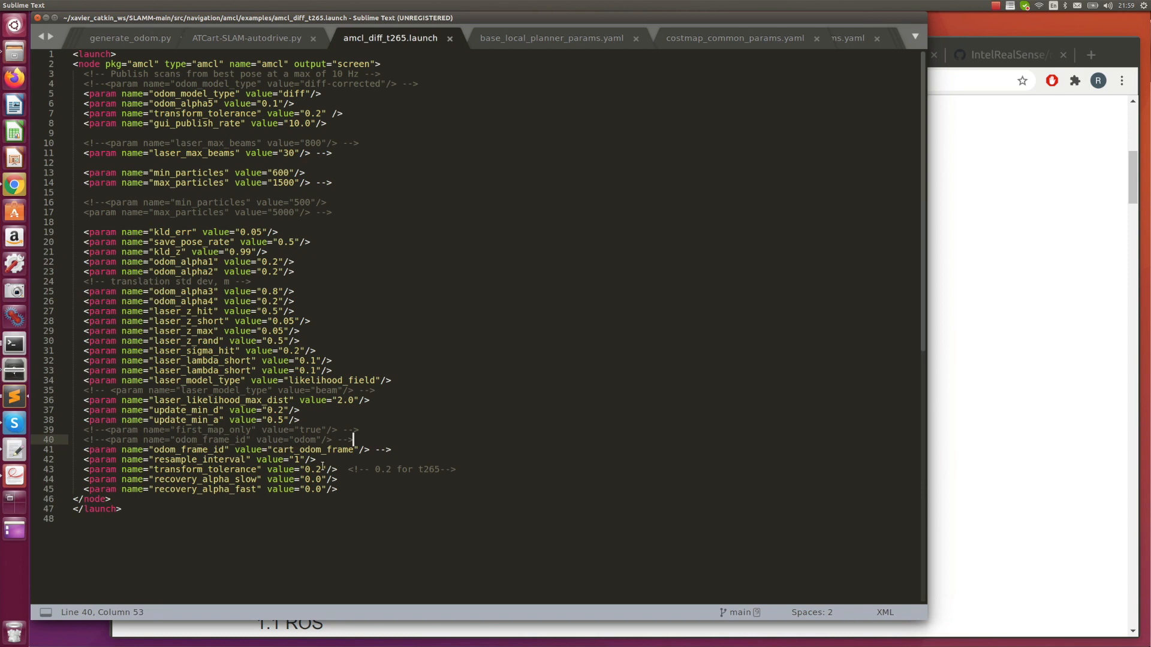